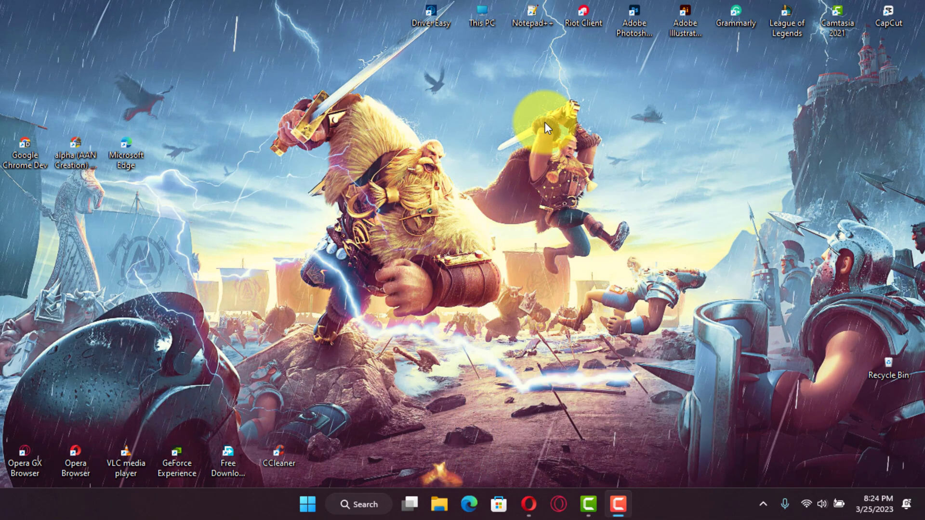
Reach the Virus & threat protection page and bring its Ransomware protection section into view.
{"action": "left_click", "coordinate": [763, 504]}
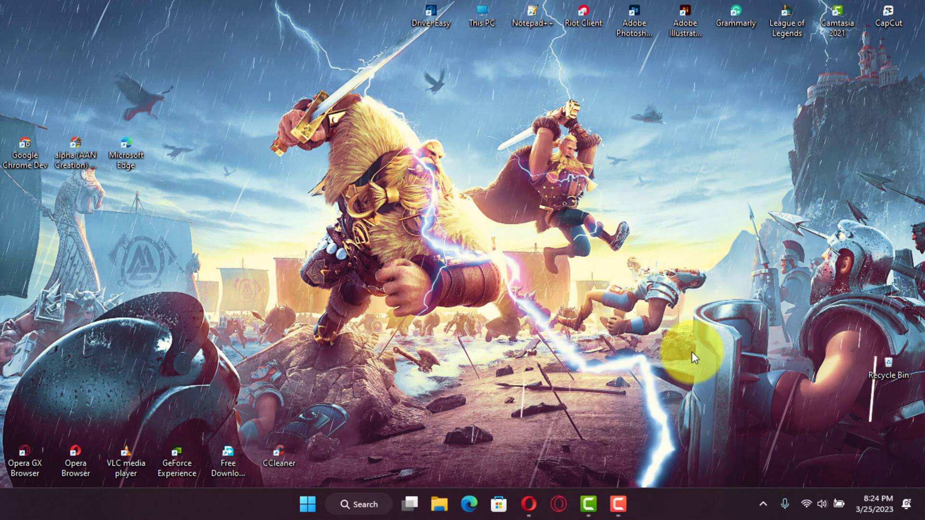
{"action": "mouse_move", "coordinate": [331, 89]}
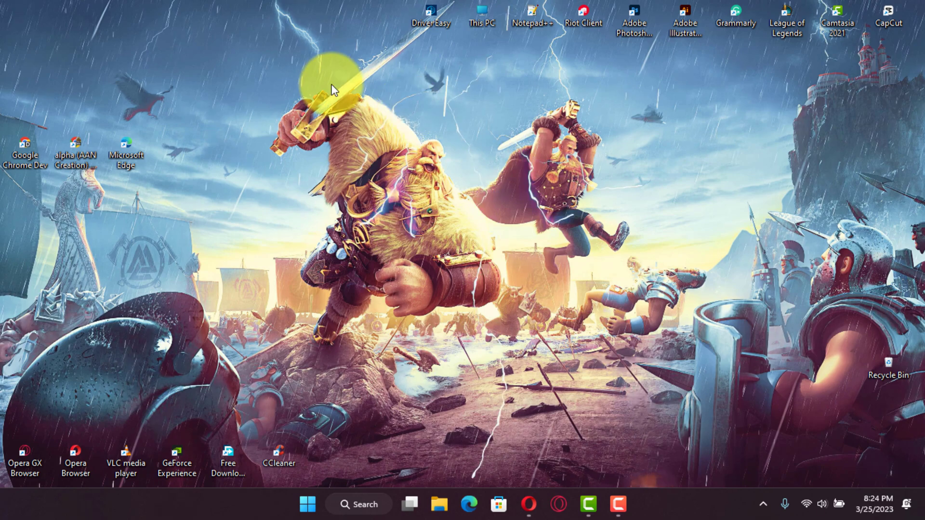
{"action": "left_click", "coordinate": [634, 504]}
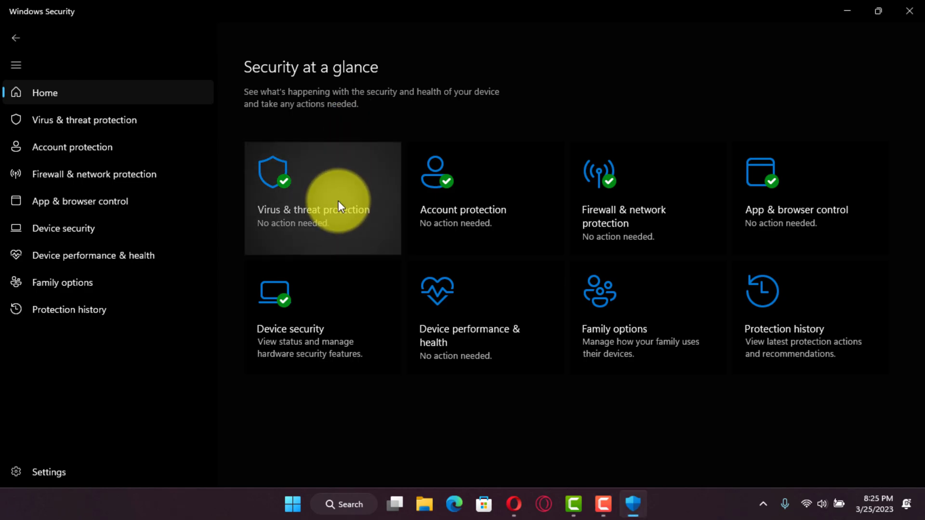
{"action": "left_click", "coordinate": [323, 198]}
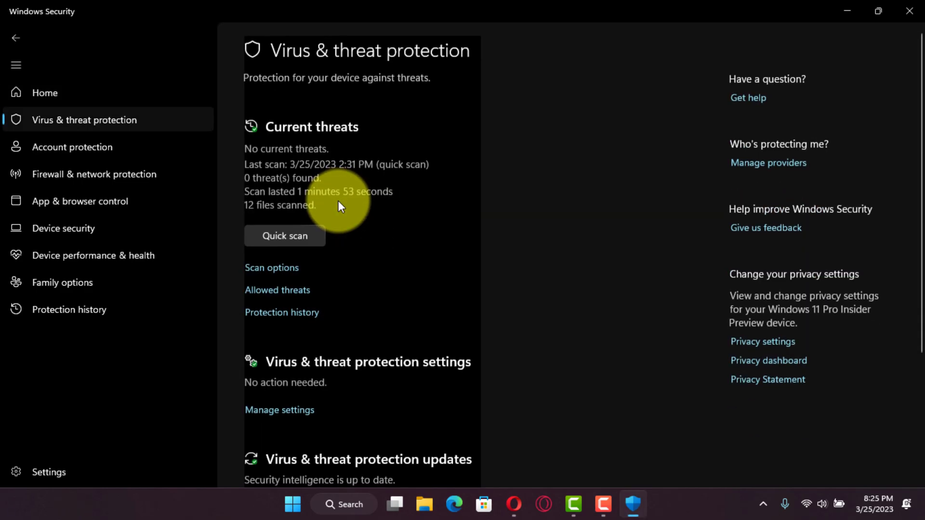
{"action": "scroll", "scroll_direction": "down", "scroll_amount": 3}
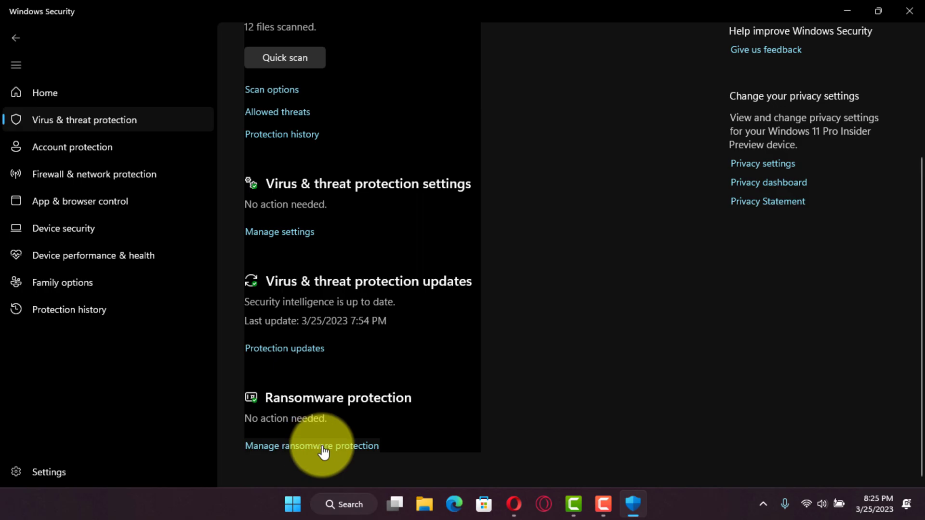
Switch Controlled folder access On and answer Yes to copy existing exclusions as allowed applications.
{"action": "left_click", "coordinate": [311, 446]}
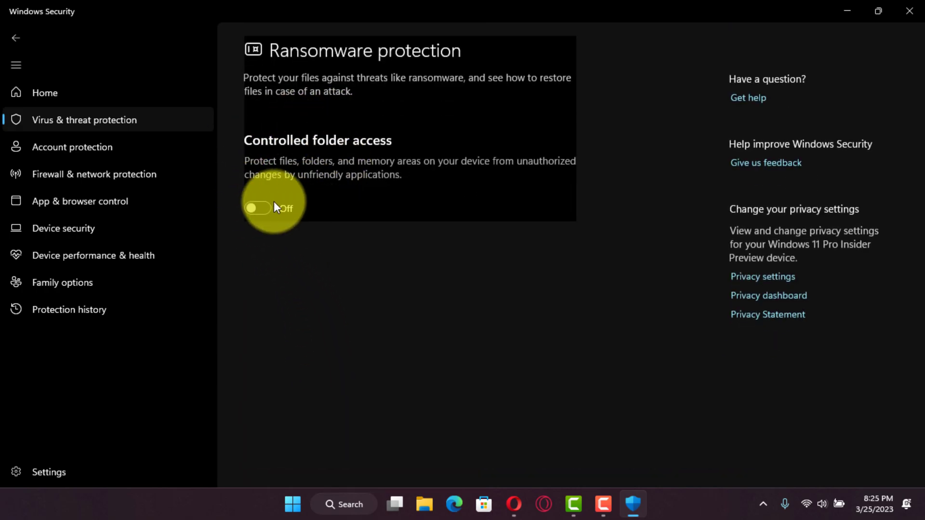
{"action": "left_click", "coordinate": [257, 208]}
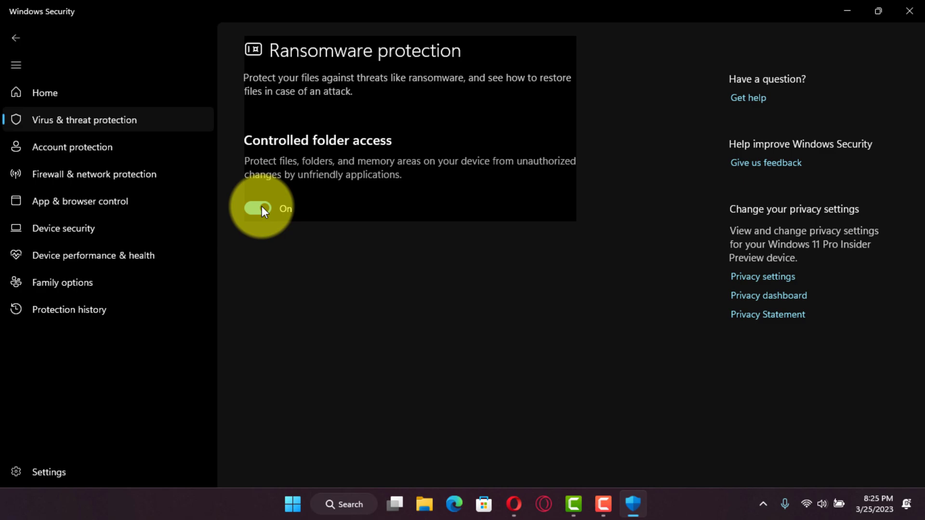
{"action": "left_click", "coordinate": [258, 208]}
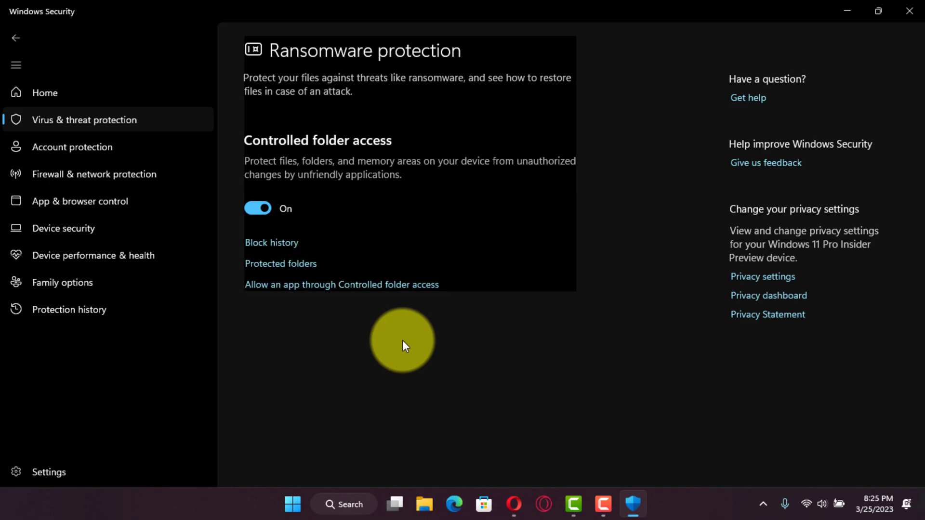
{"action": "left_click", "coordinate": [341, 284]}
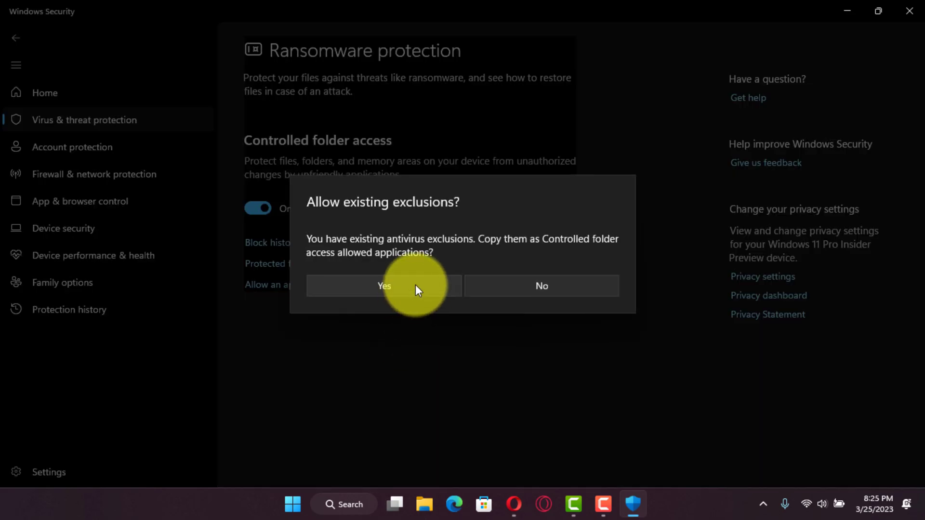
{"action": "left_click", "coordinate": [384, 286]}
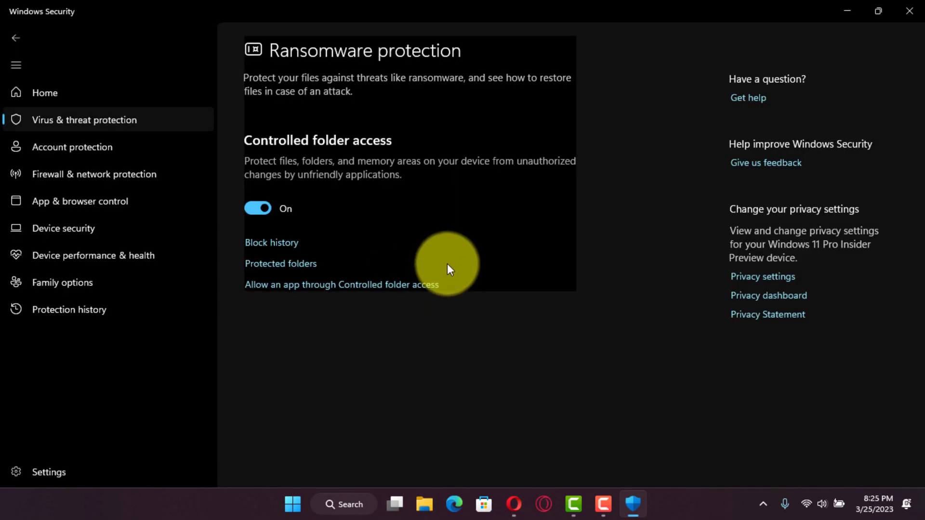